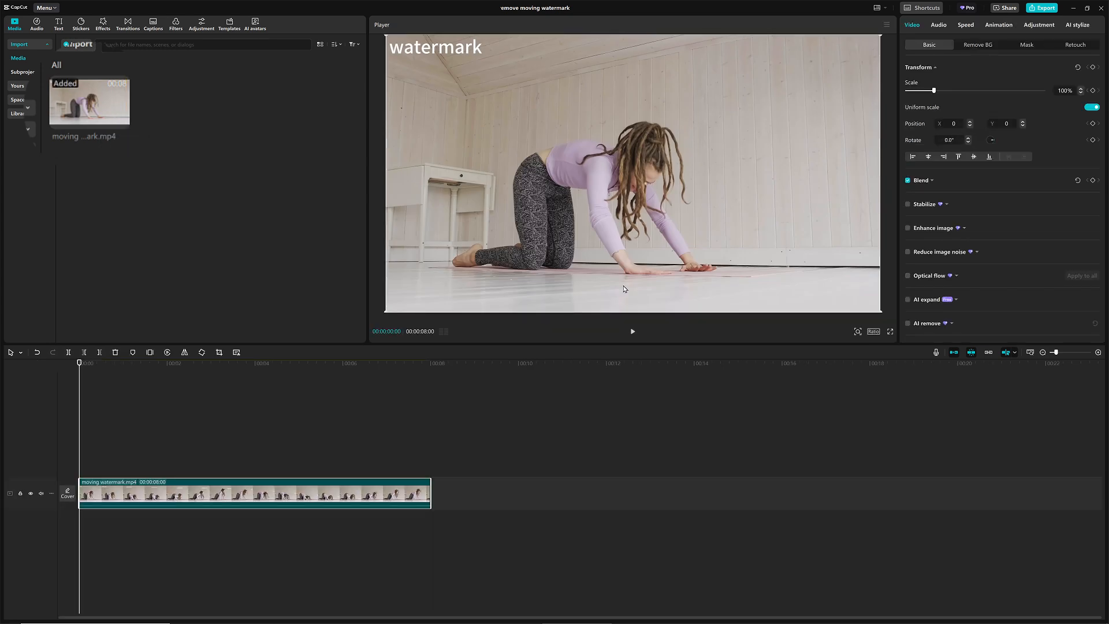
- Fit Selection 1's box tightly around the top-left watermark
{"action": "left_click", "coordinate": [631, 330]}
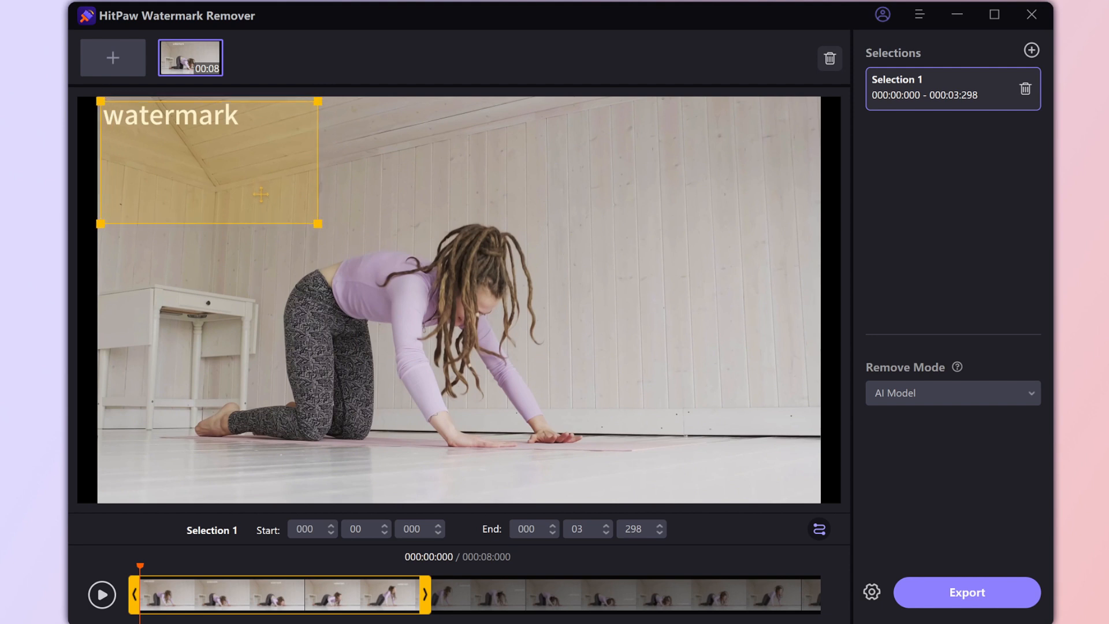
{"action": "left_click_drag", "start_coordinate": [321, 223], "coordinate": [240, 122]}
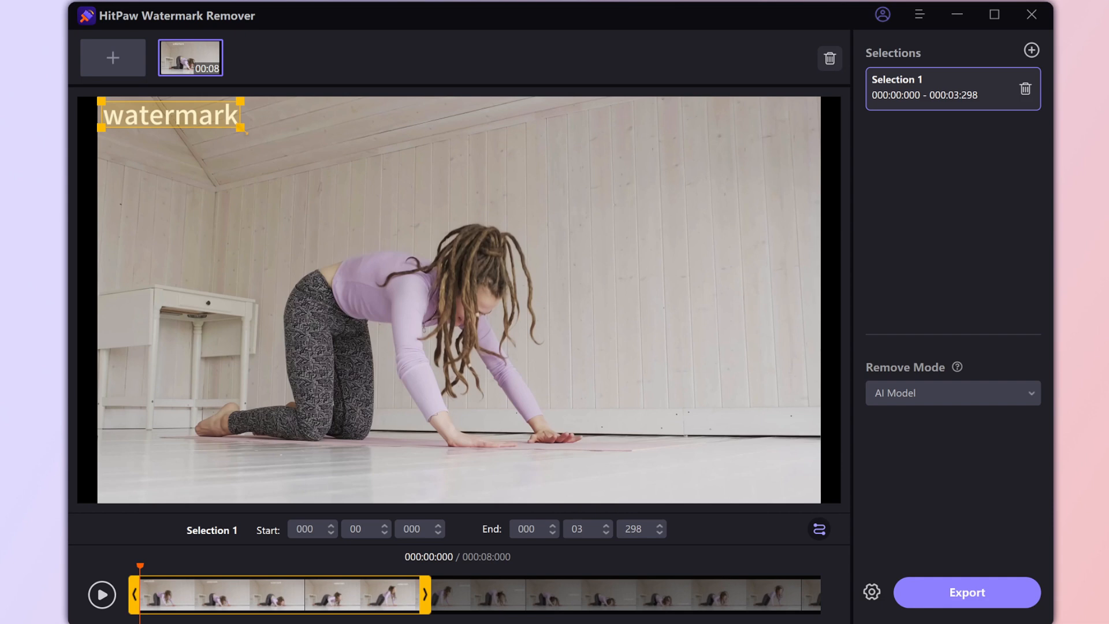
{"action": "mouse_move", "coordinate": [877, 511]}
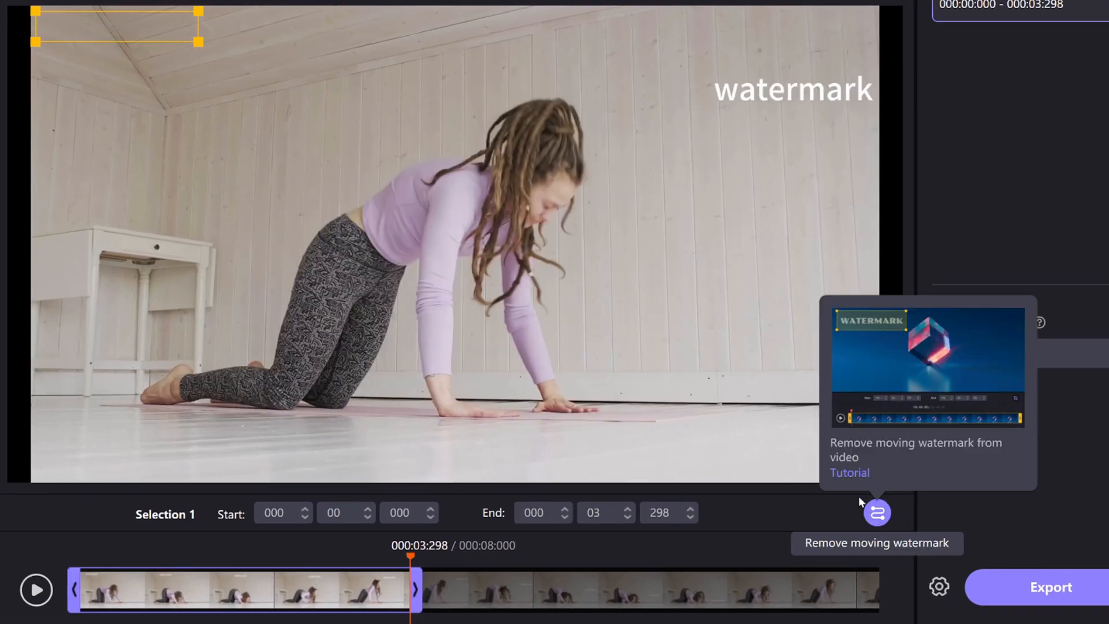
- Add a moving-watermark selection boxing the watermark at its top-right position
{"action": "left_click", "coordinate": [876, 511]}
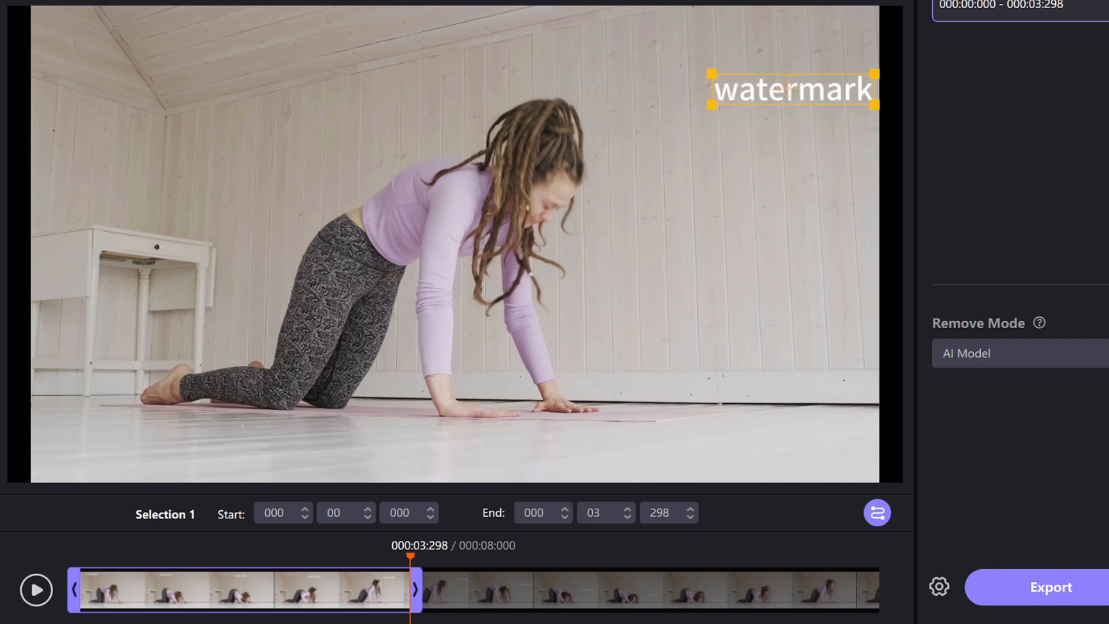
{"action": "left_click", "coordinate": [1021, 54]}
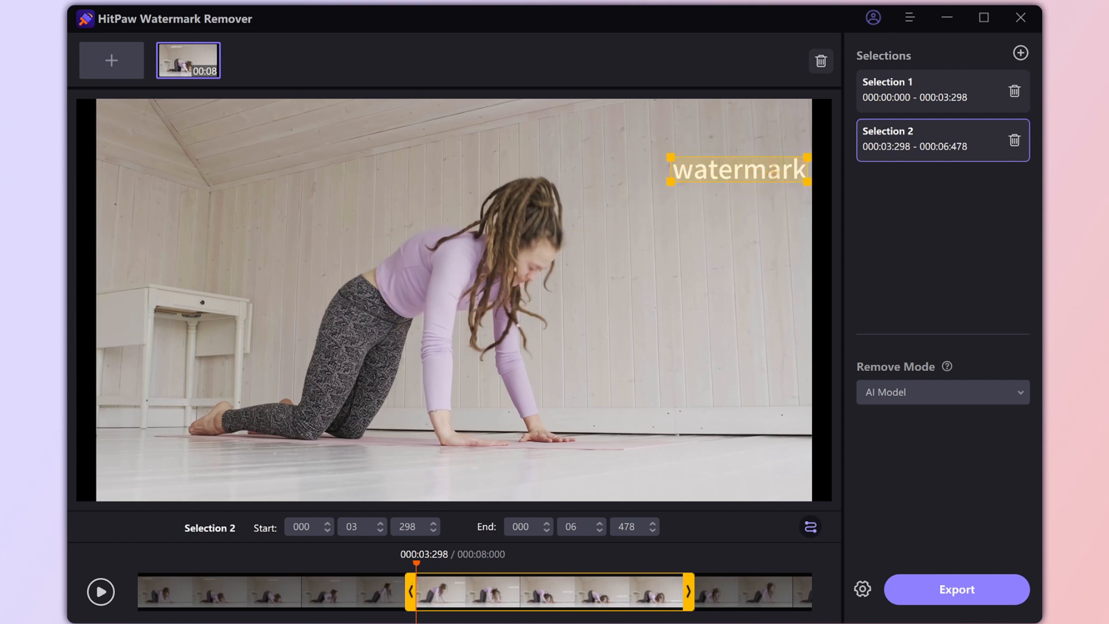
{"action": "mouse_move", "coordinate": [809, 526]}
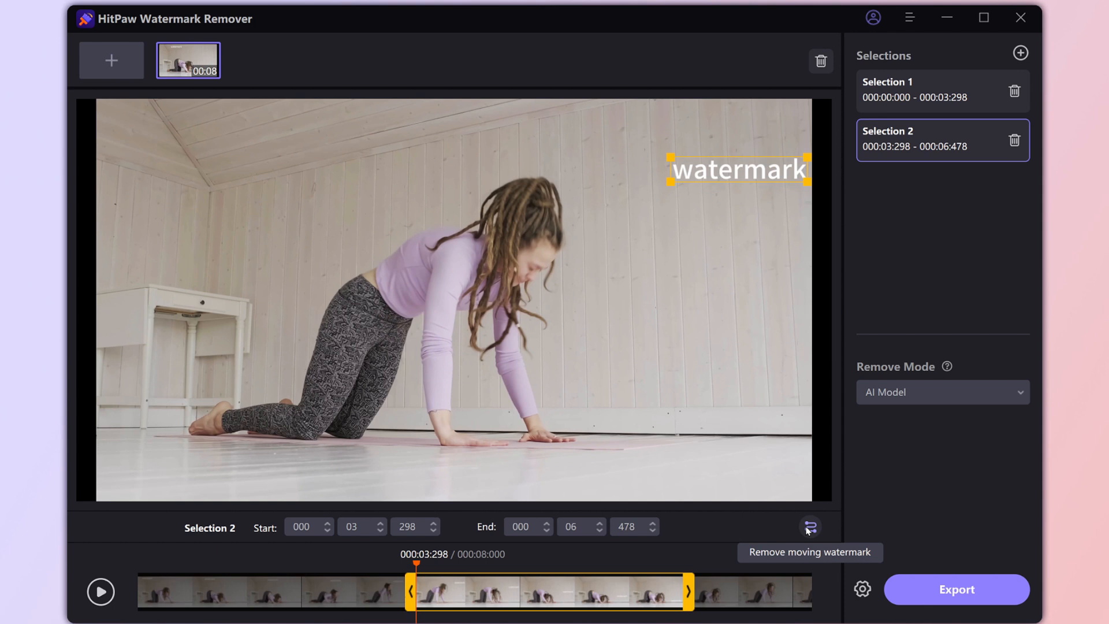
- Add a third selection boxing the watermark at its bottom-right position
{"action": "left_click", "coordinate": [809, 526]}
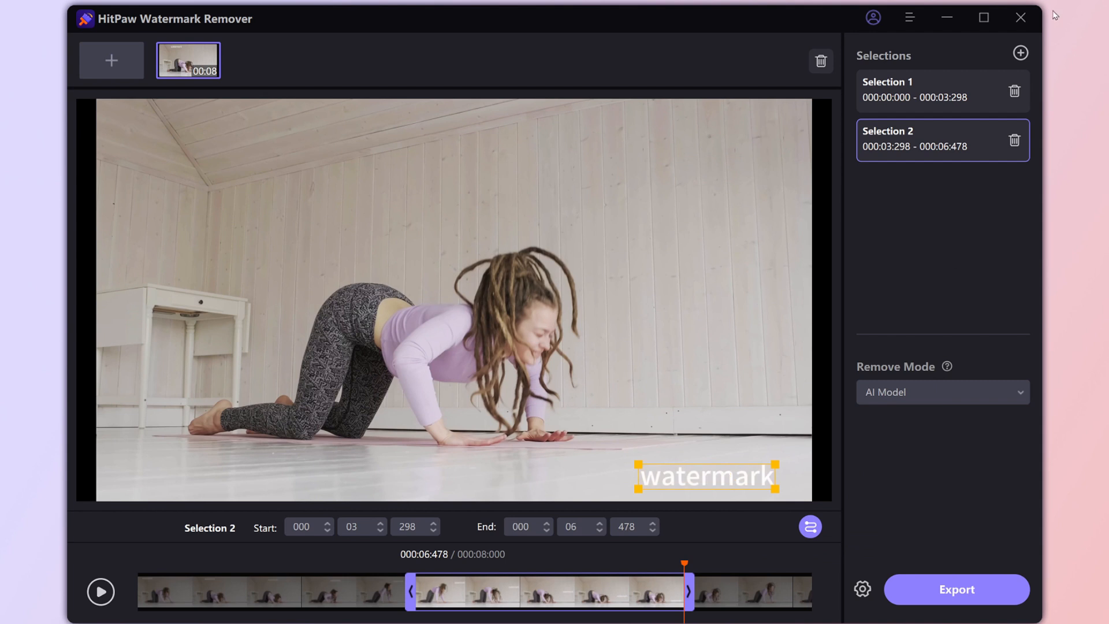
{"action": "left_click", "coordinate": [1020, 53]}
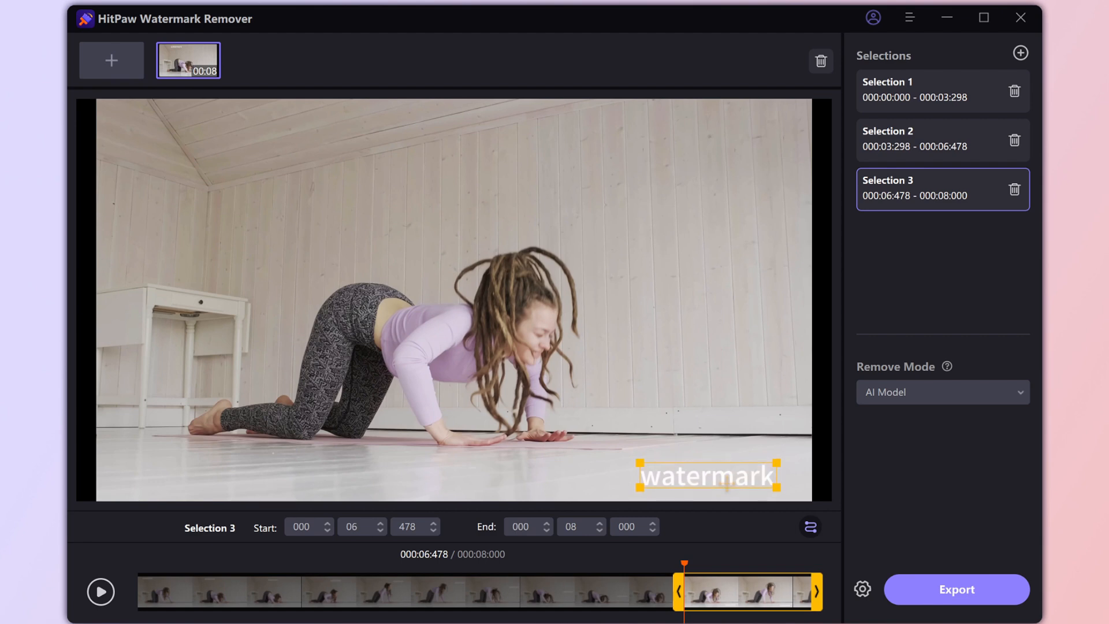
{"action": "mouse_move", "coordinate": [950, 412]}
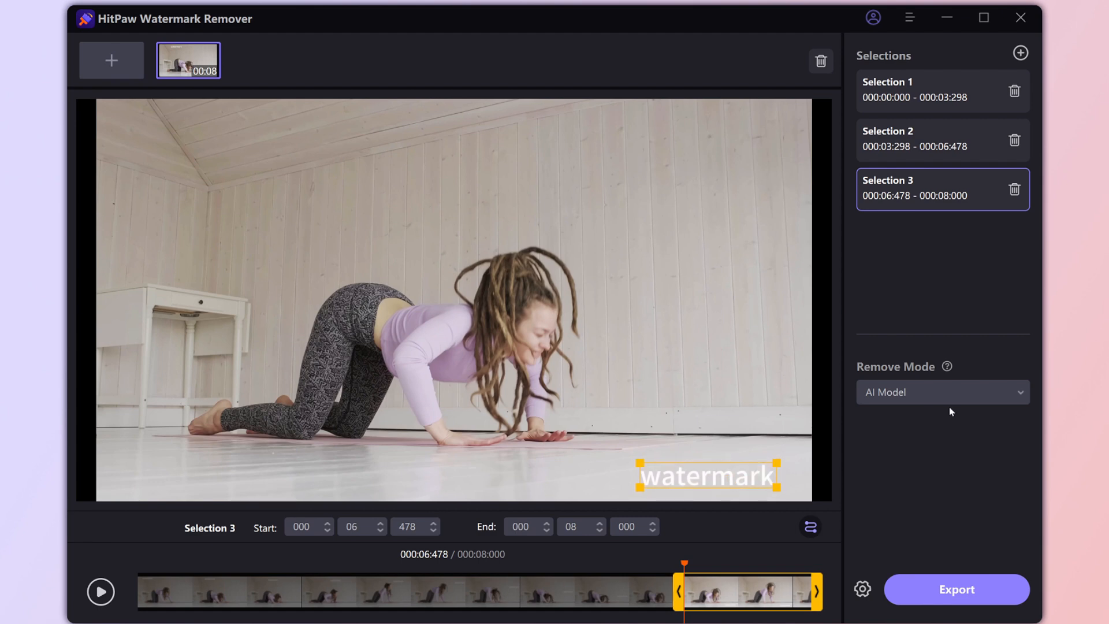
- Keep Selection 3 at 6.478–8.000 with AI Model mode and export the video
{"action": "left_click", "coordinate": [942, 392]}
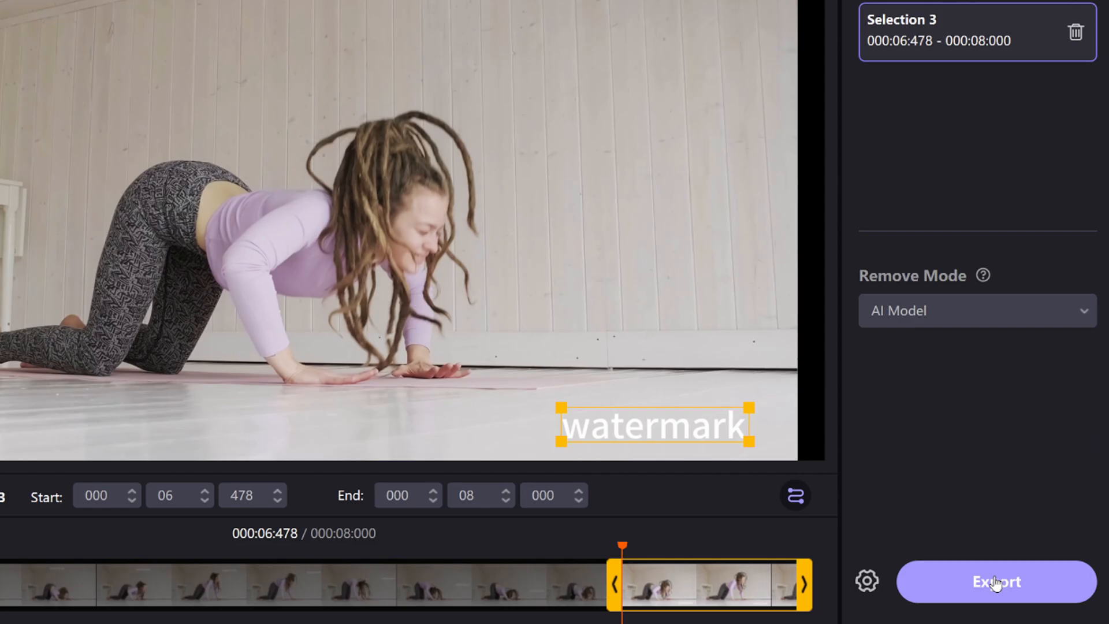
{"action": "left_click", "coordinate": [994, 581]}
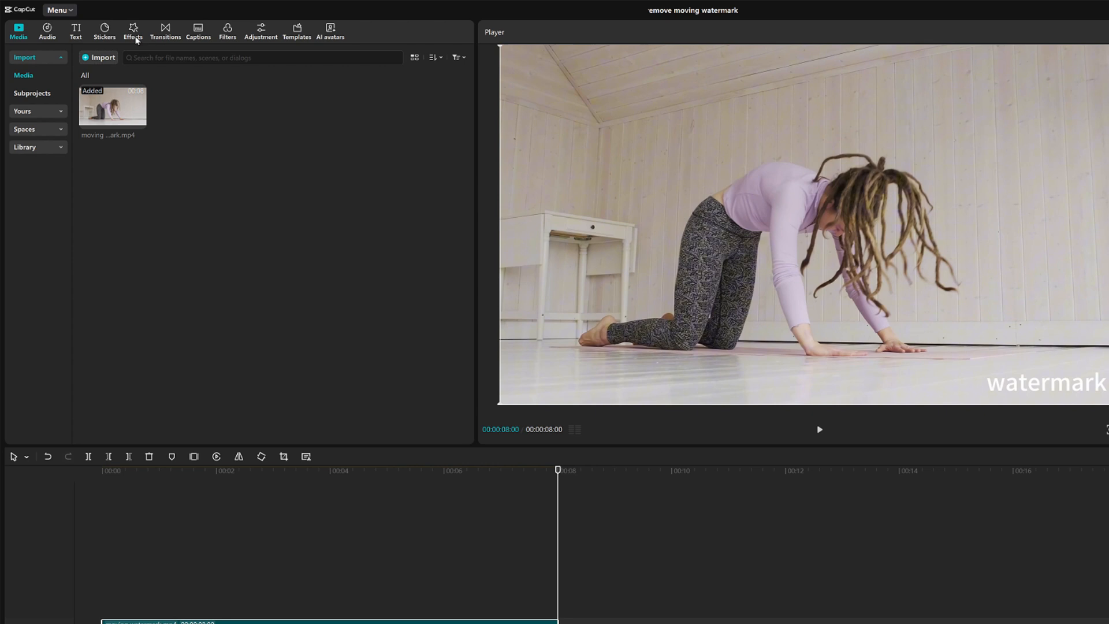
- Add the first Blur video effect to the timeline and select its bar
{"action": "left_click", "coordinate": [133, 31]}
{"action": "type", "text": "Blur"}
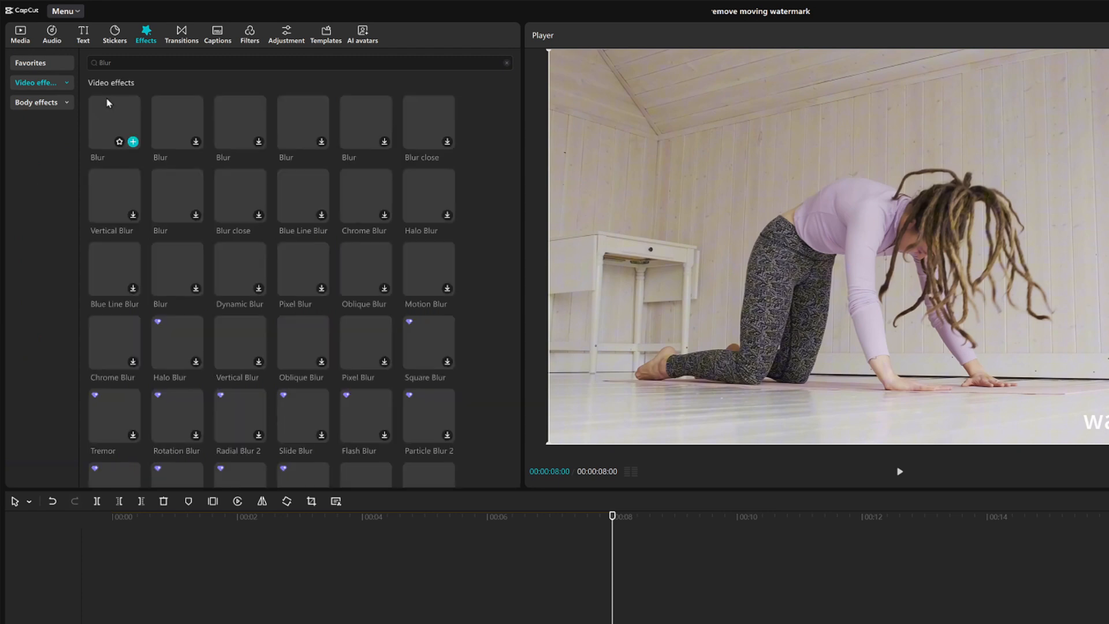
{"action": "left_click", "coordinate": [113, 120]}
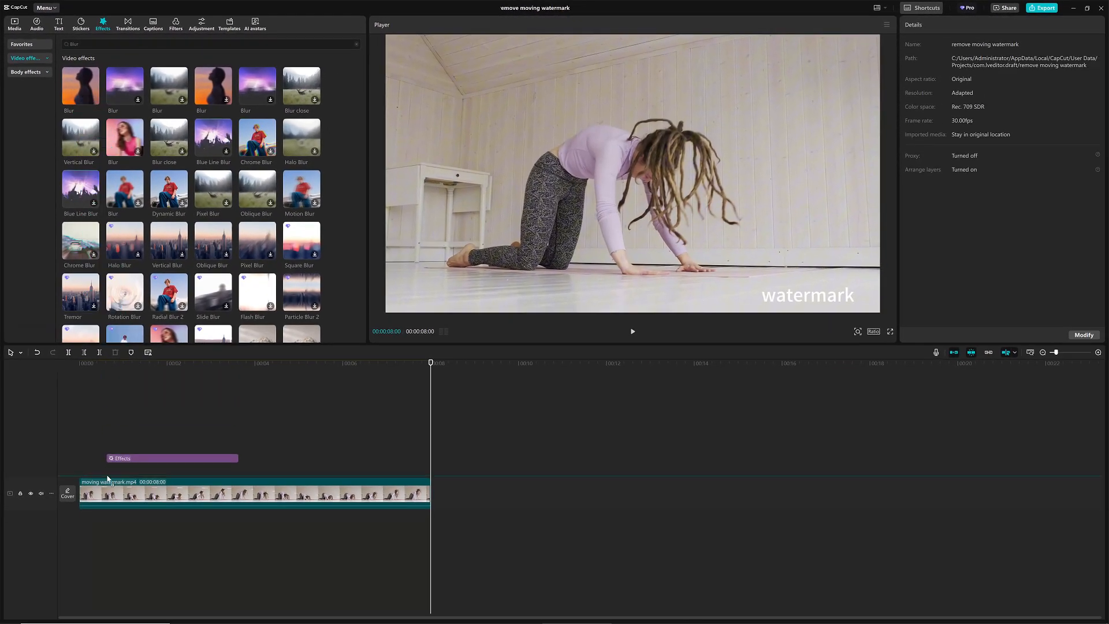
{"action": "double_click", "coordinate": [80, 86]}
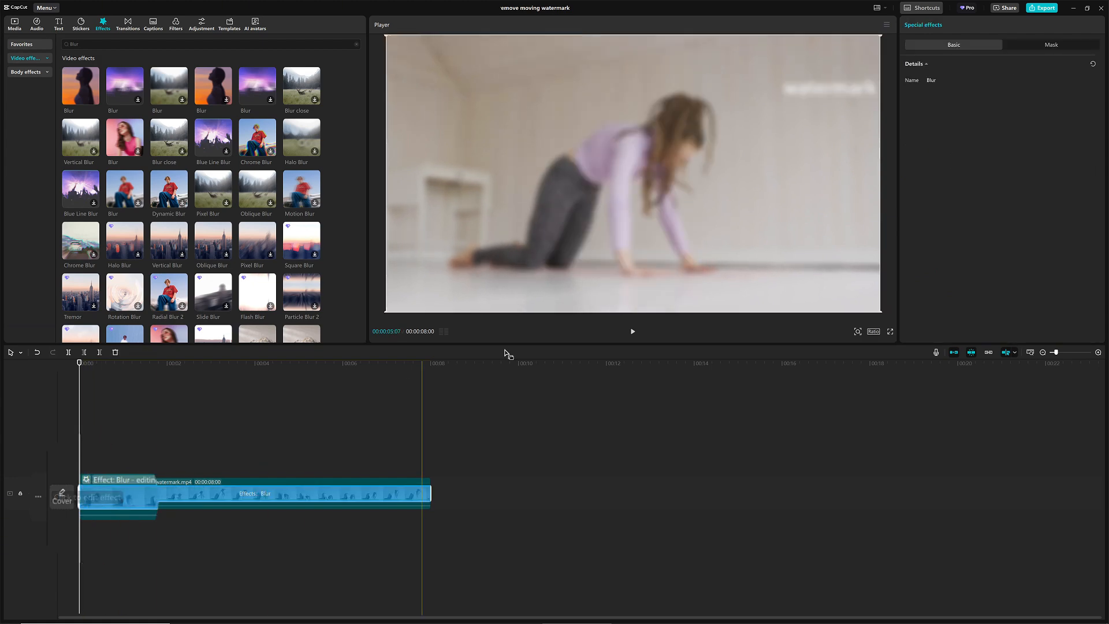
- Apply Blur to the clip and place a Rectangle mask over the top-left watermark
{"action": "left_click", "coordinate": [1050, 44]}
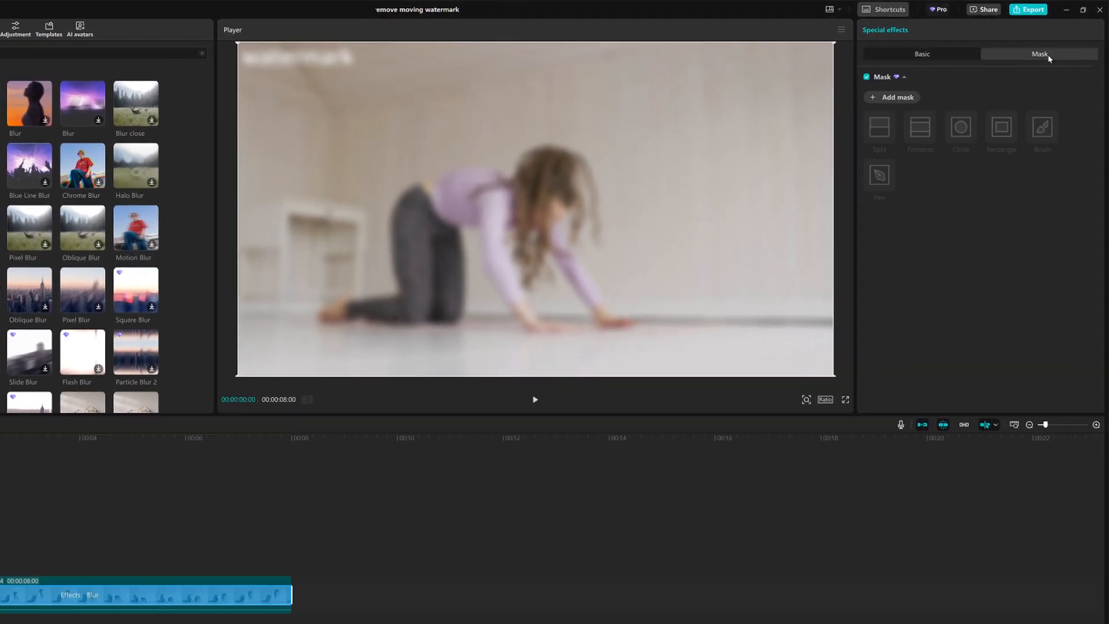
{"action": "left_click", "coordinate": [1002, 128]}
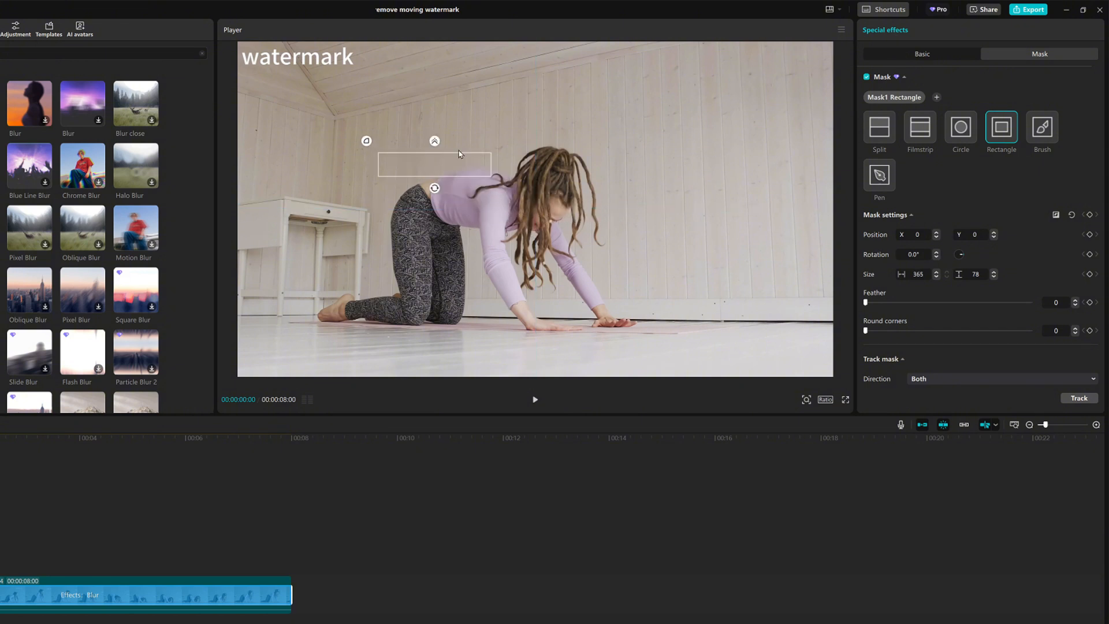
{"action": "left_click_drag", "start_coordinate": [434, 165], "coordinate": [293, 59]}
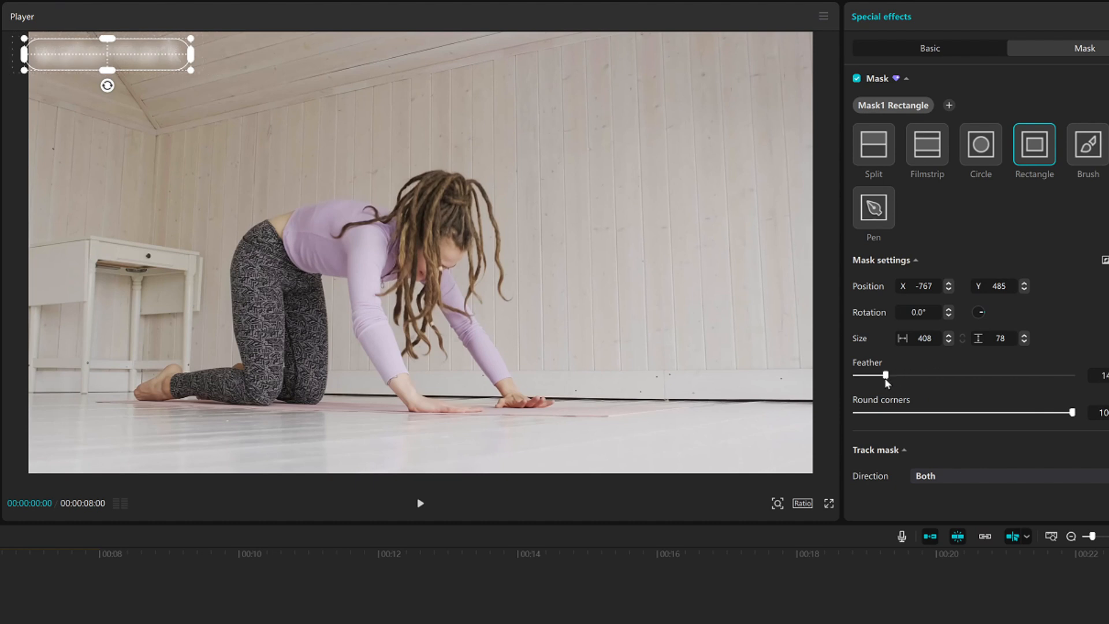
{"action": "mouse_move", "coordinate": [431, 538]}
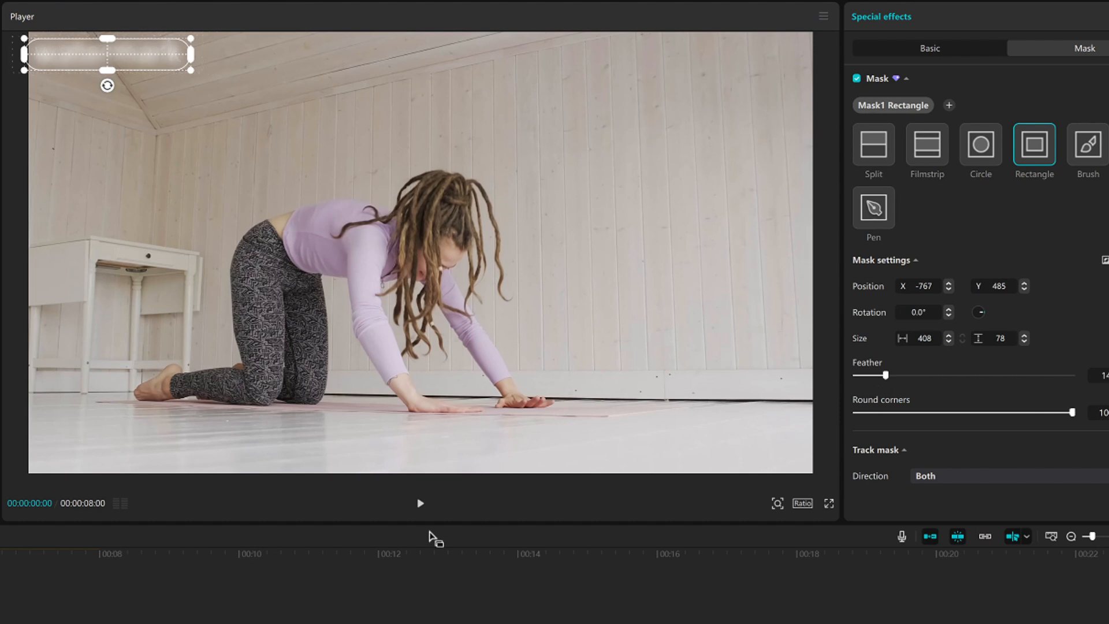
- Play the clip and pause where the watermark moves to the top right
{"action": "left_click", "coordinate": [420, 503]}
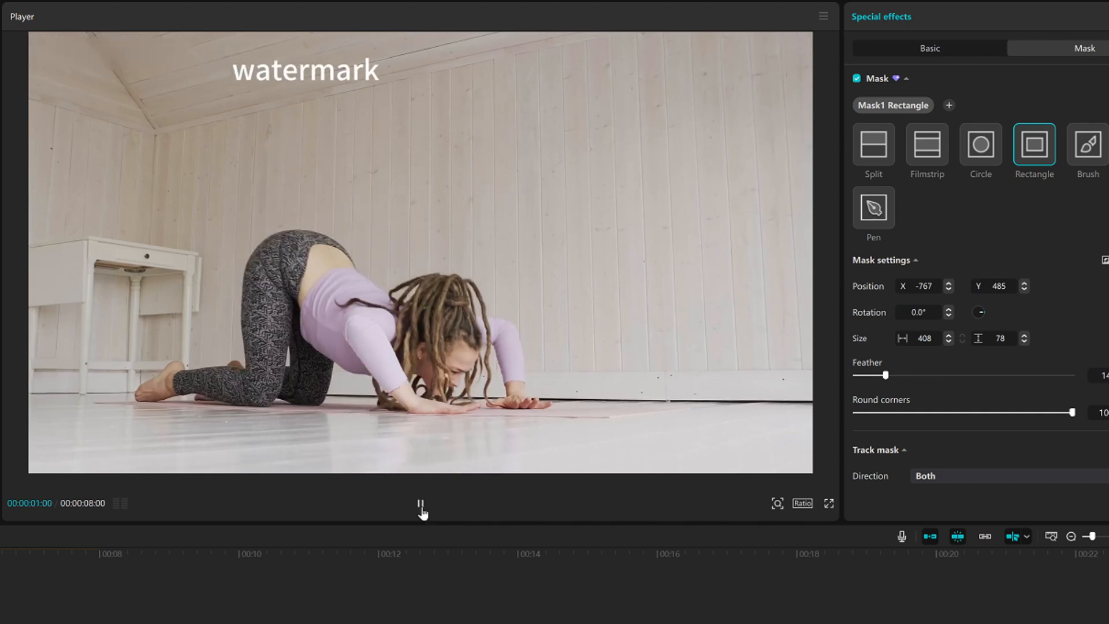
{"action": "left_click", "coordinate": [421, 503]}
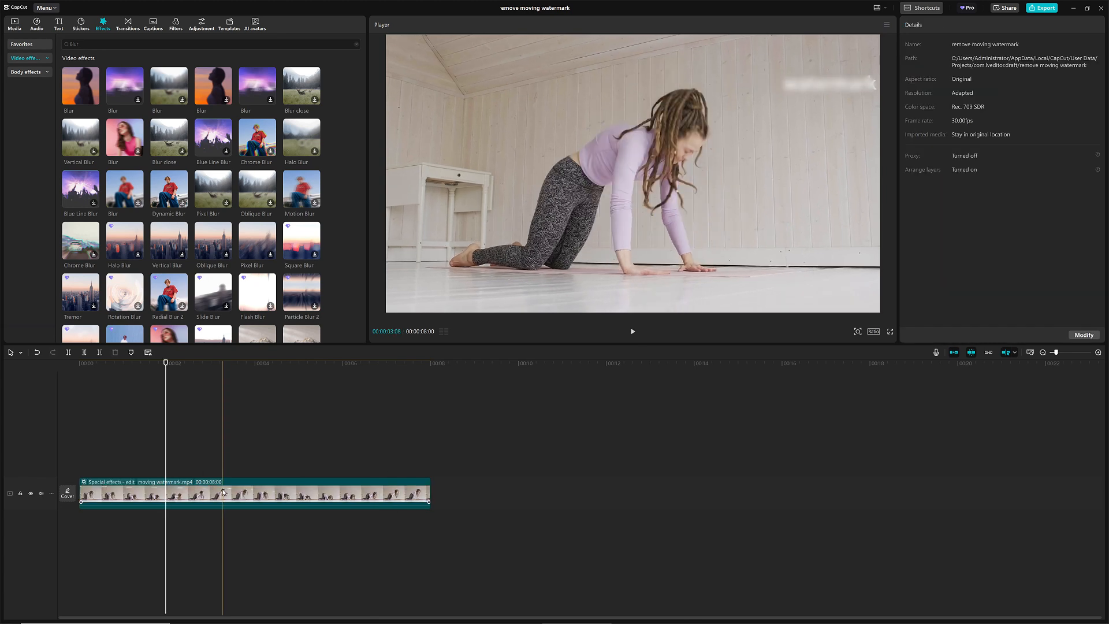
{"action": "left_click", "coordinate": [212, 493]}
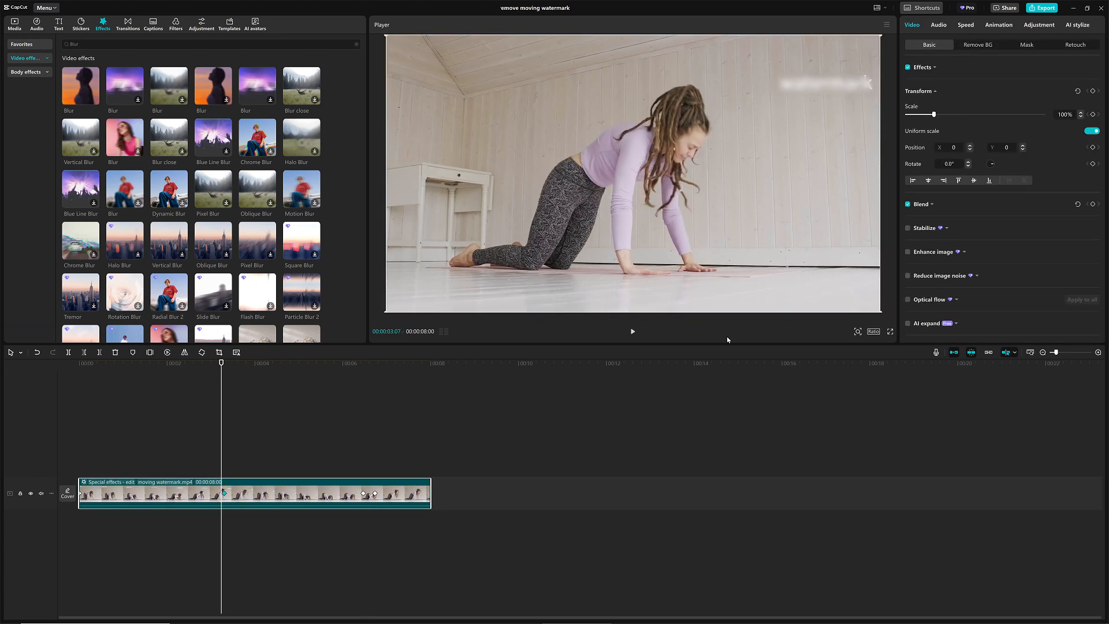
{"action": "left_click", "coordinate": [1027, 44]}
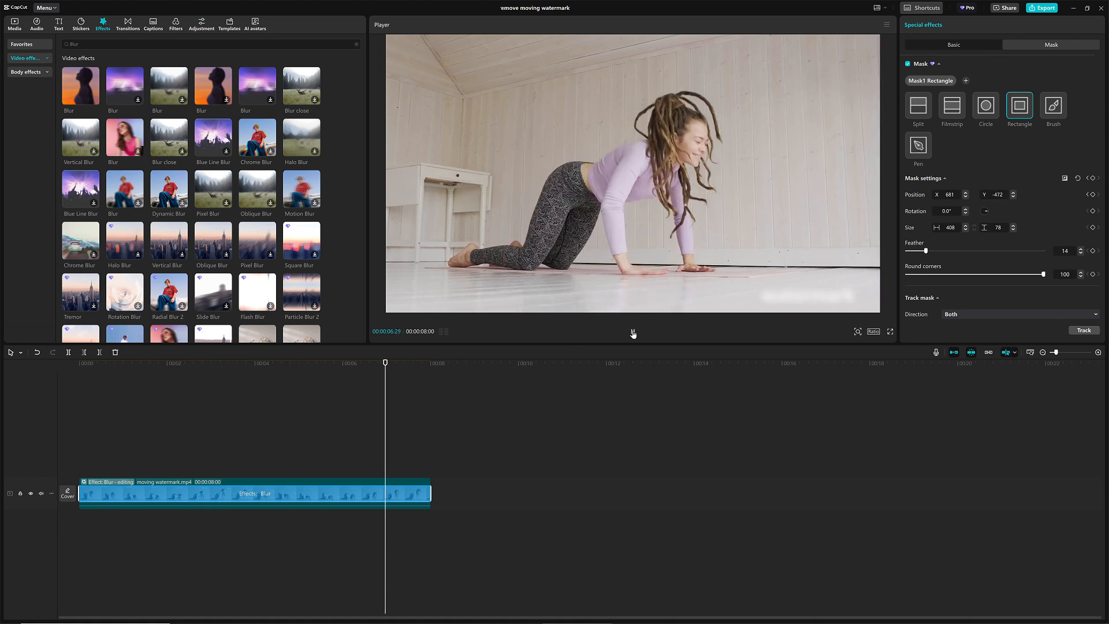
{"action": "left_click", "coordinate": [130, 363]}
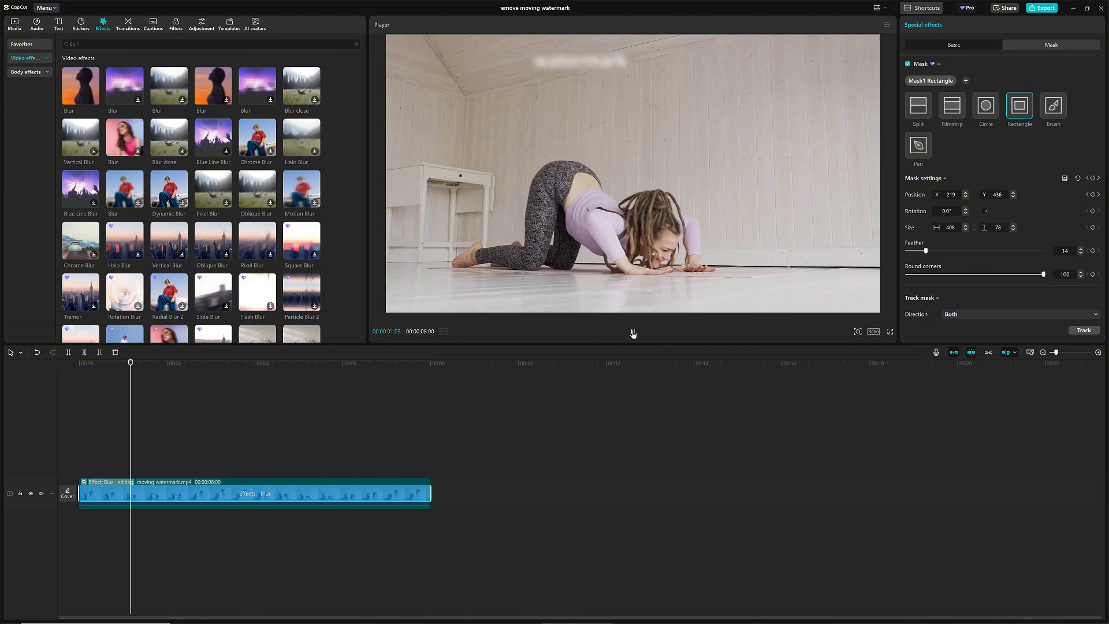
{"action": "left_click", "coordinate": [218, 362]}
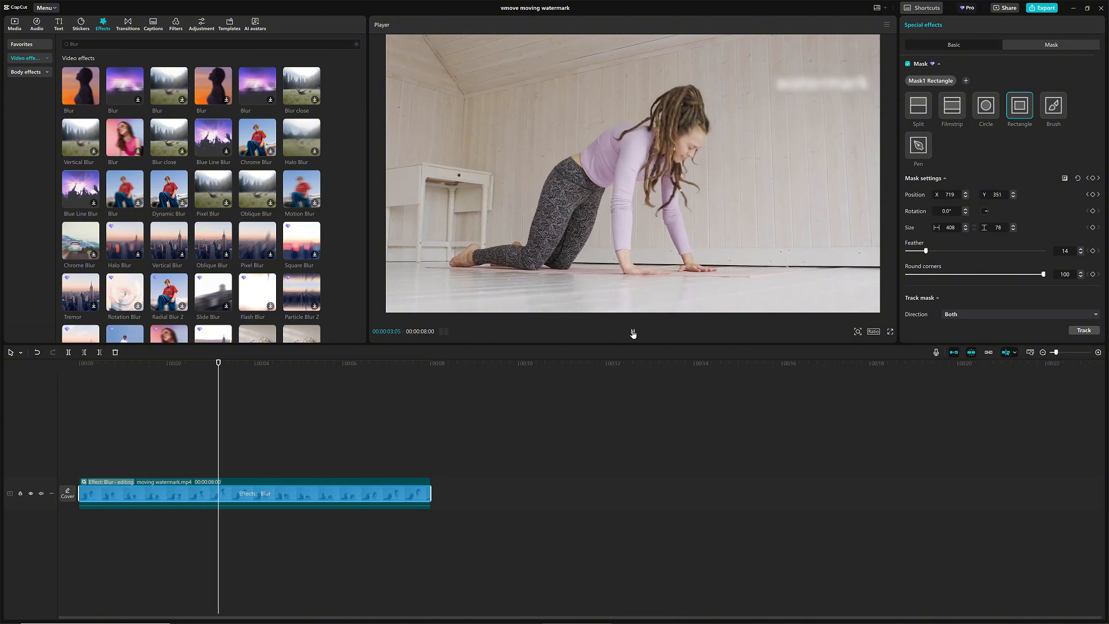